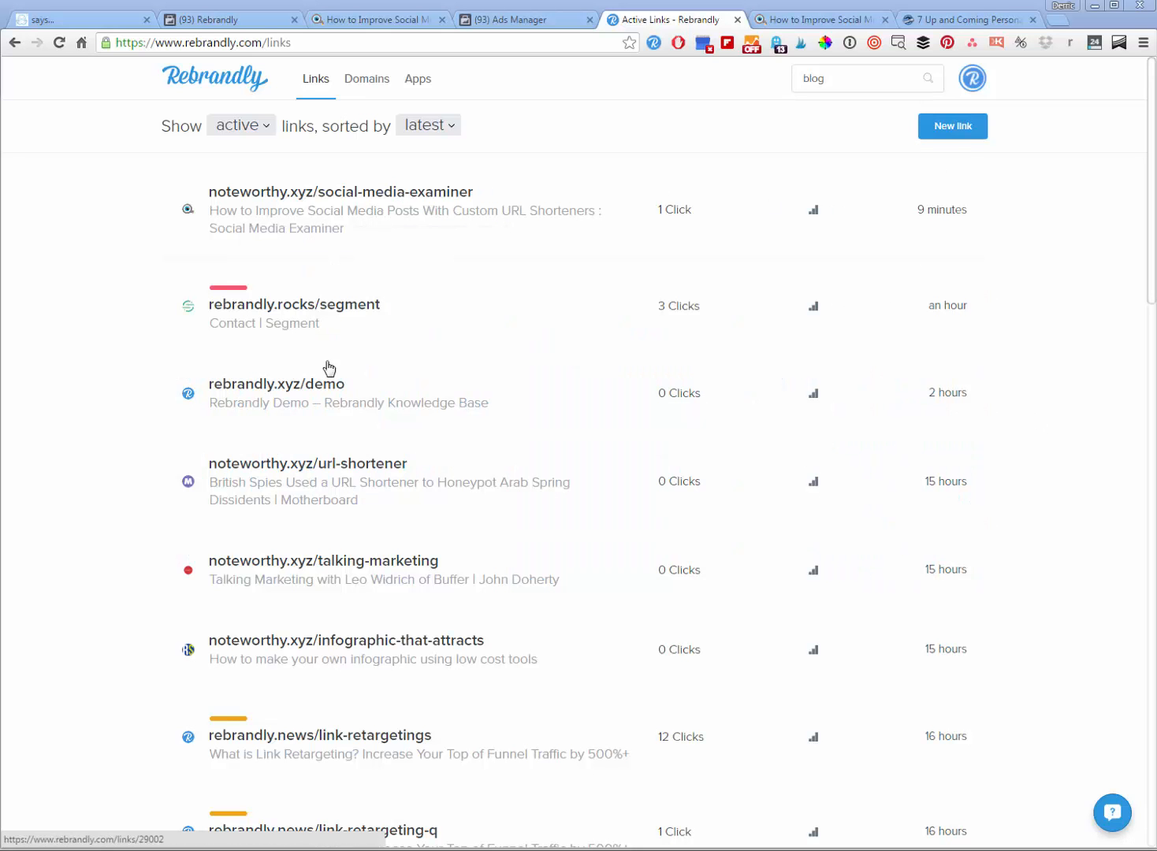
mouse_move(341, 192)
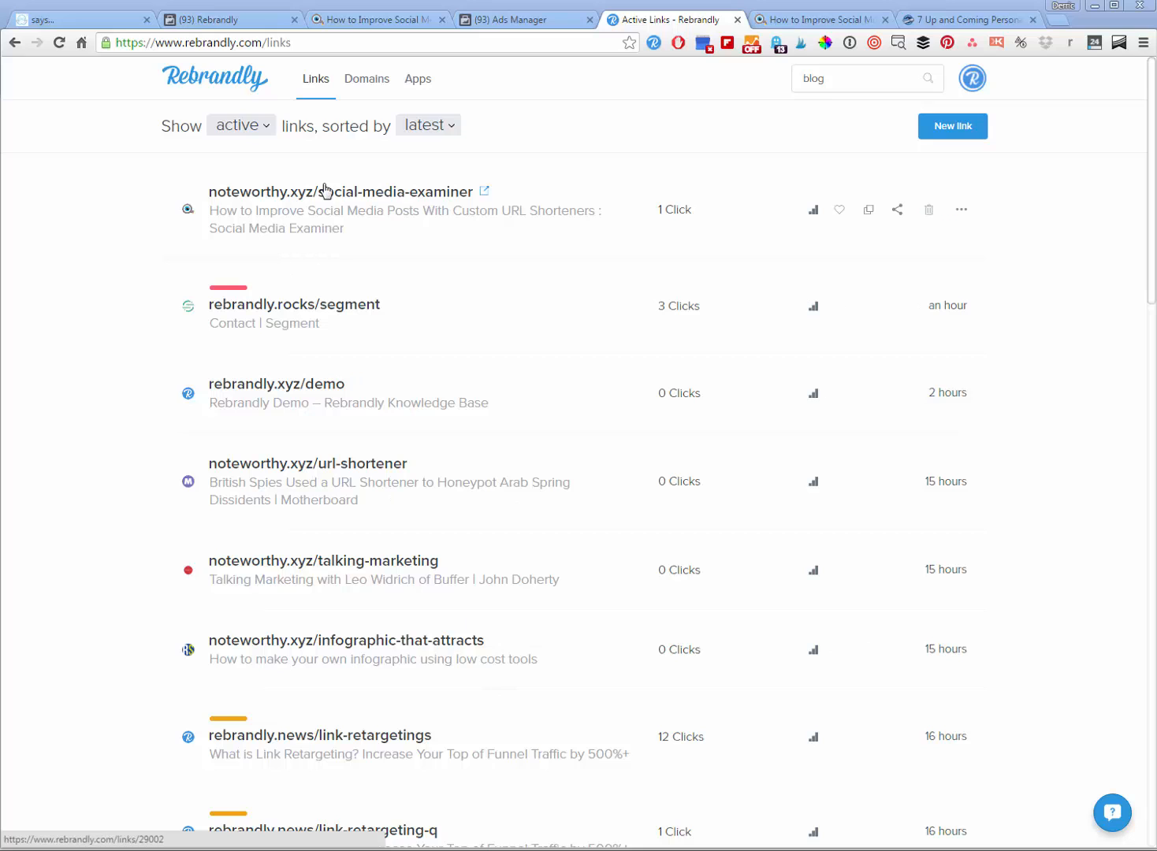
mouse_move(342, 428)
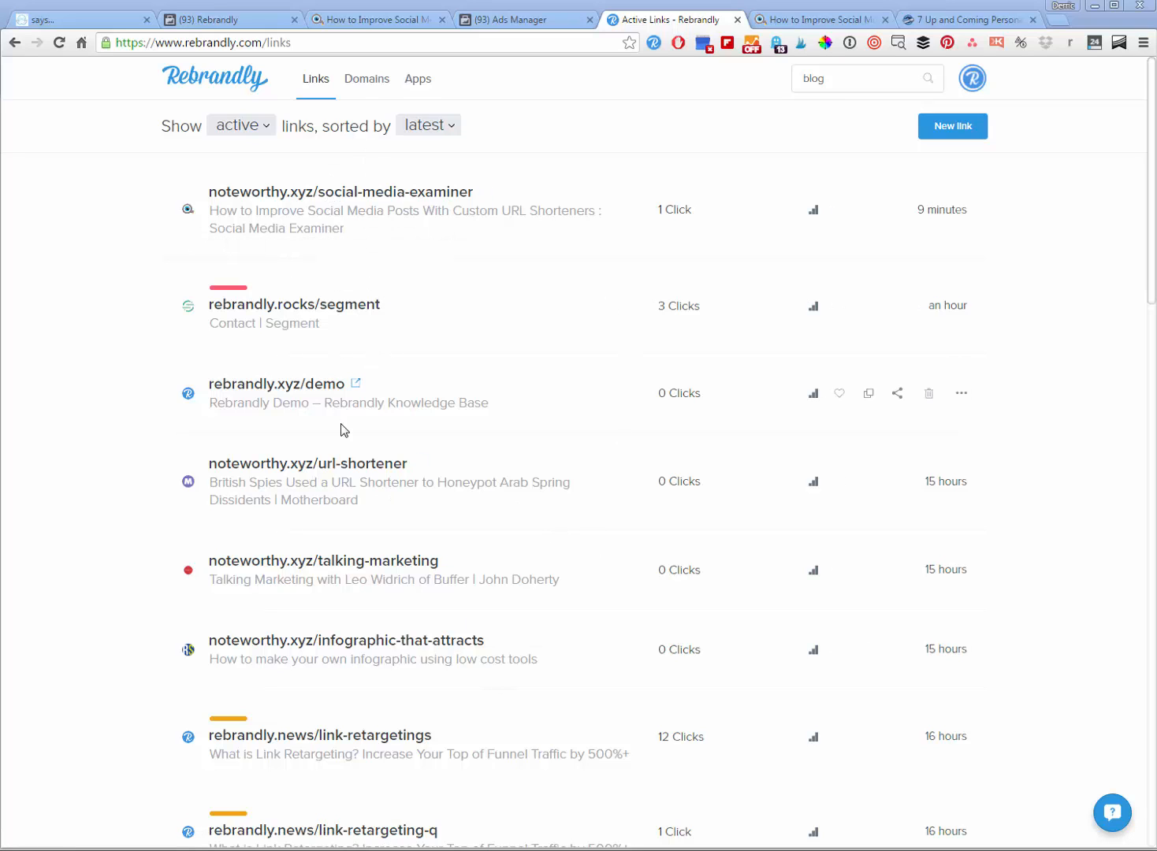
mouse_move(869, 208)
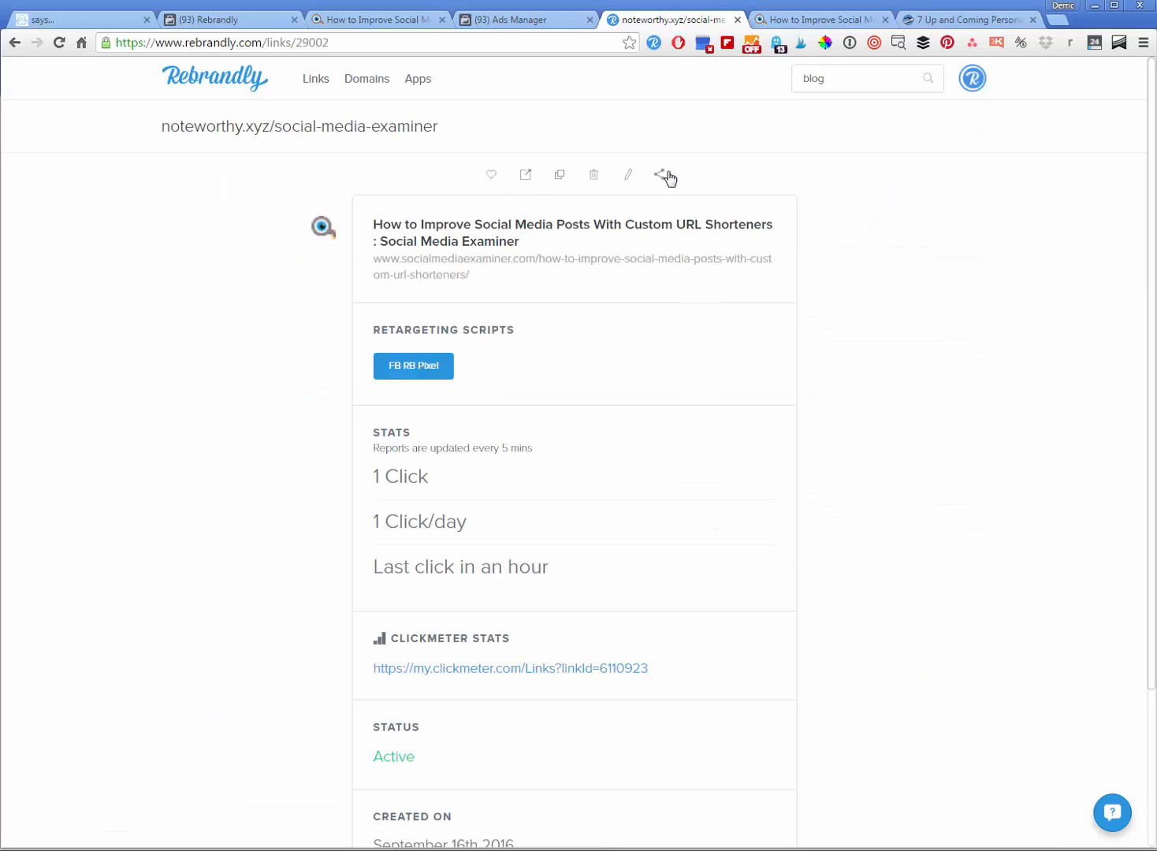
mouse_move(633, 175)
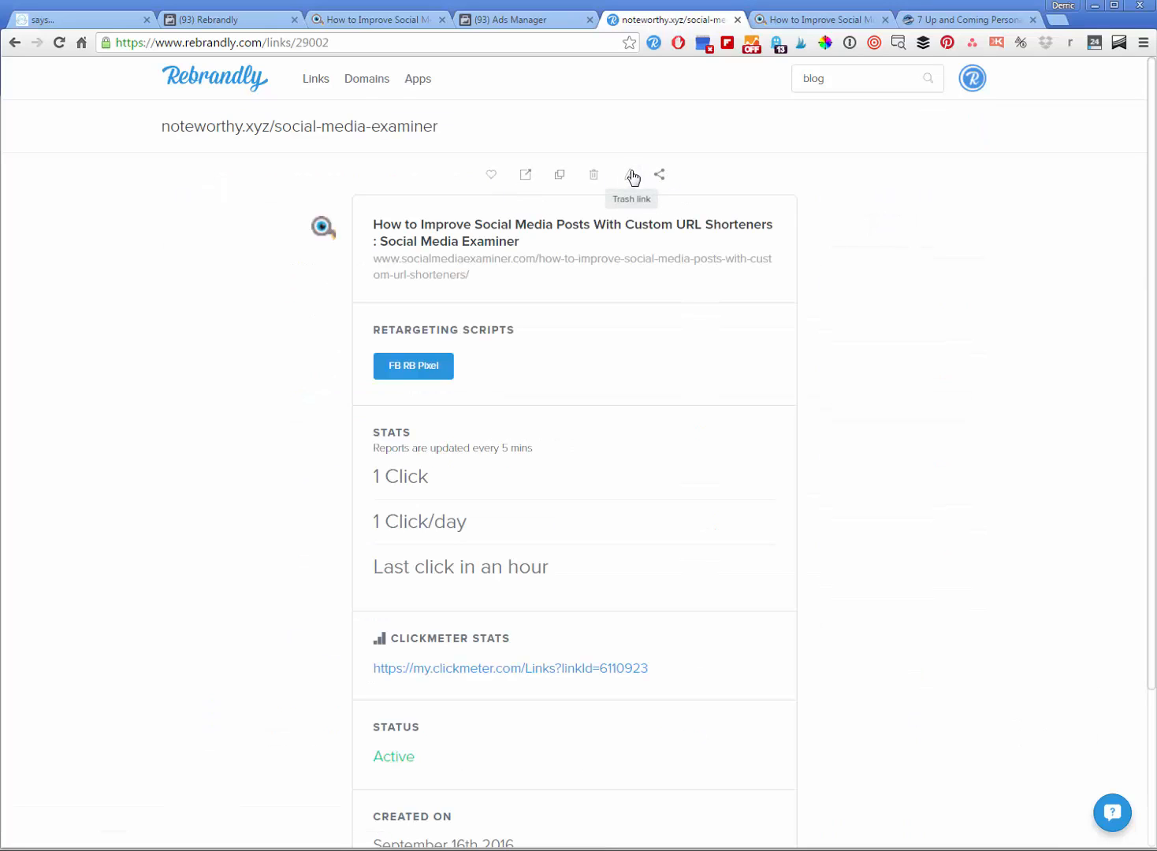
mouse_move(630, 174)
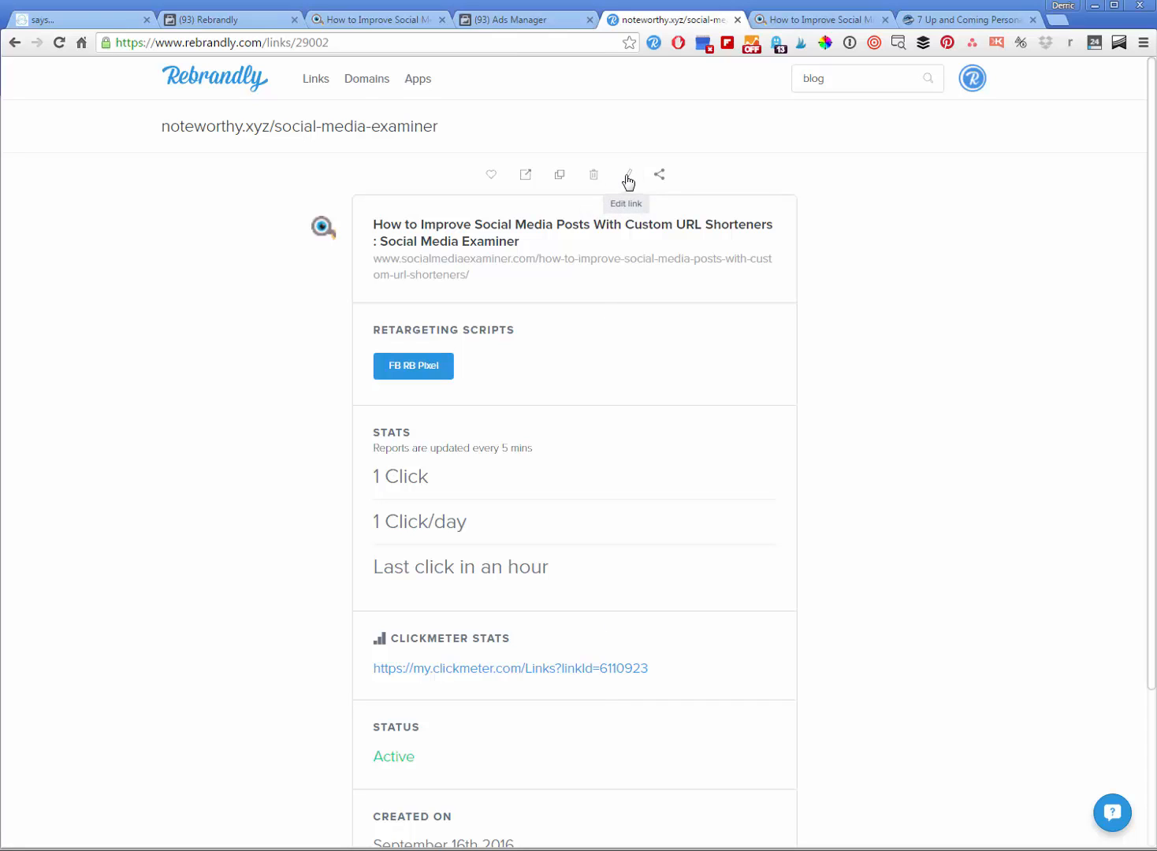
Open the link editor's advanced options and bring up an empty Notes field
left_click(627, 174)
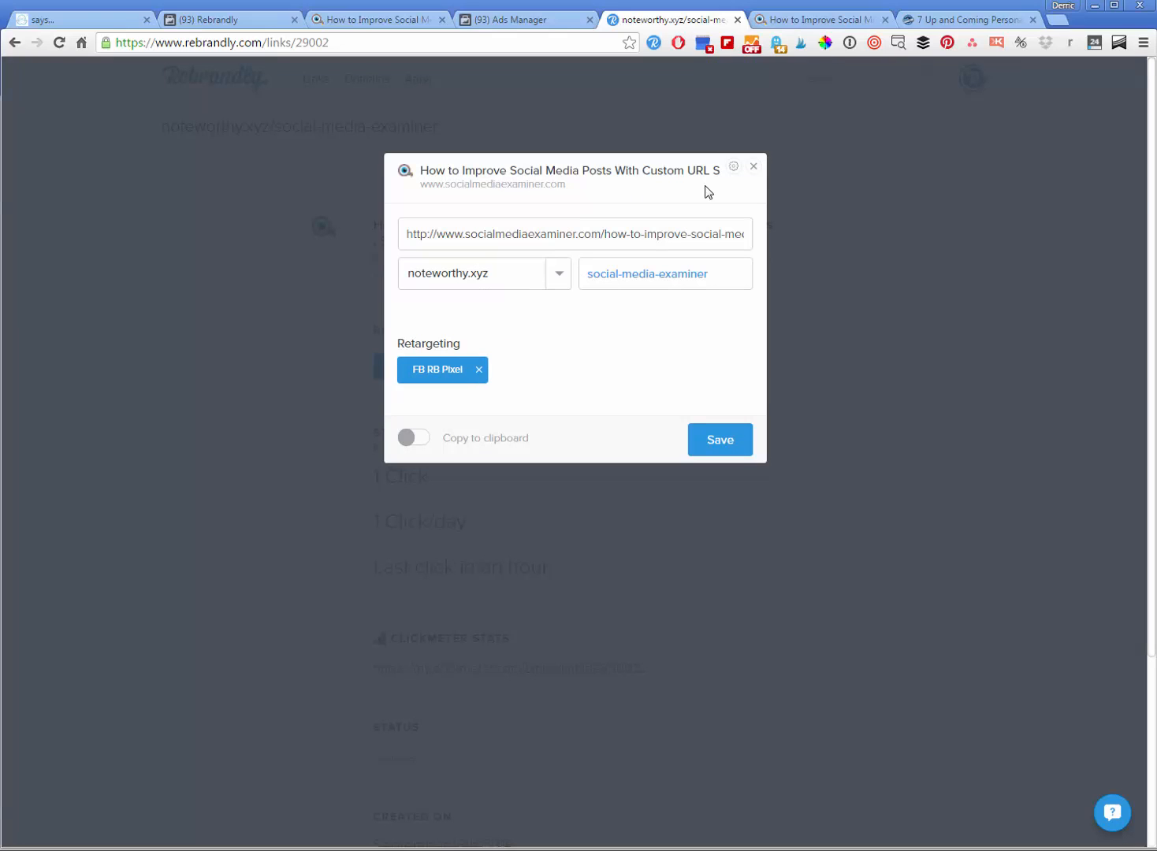
mouse_move(367, 320)
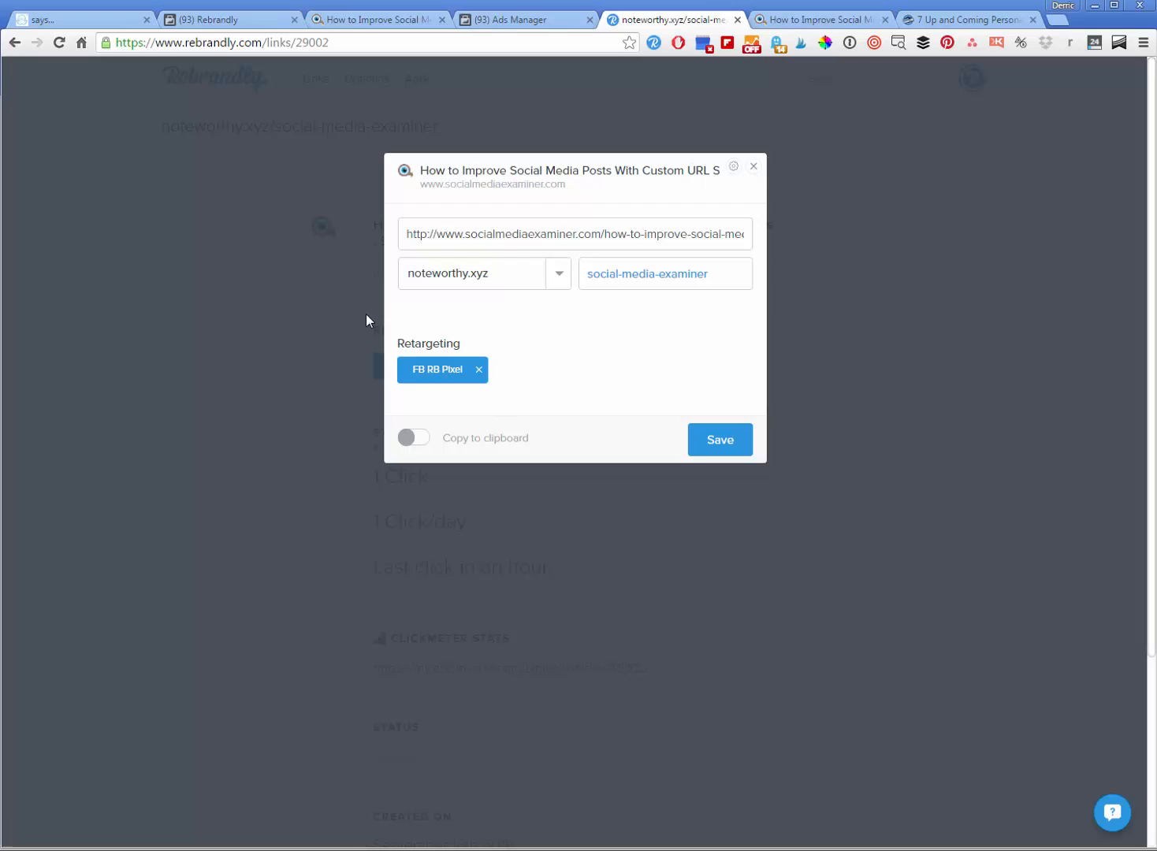
left_click(574, 233)
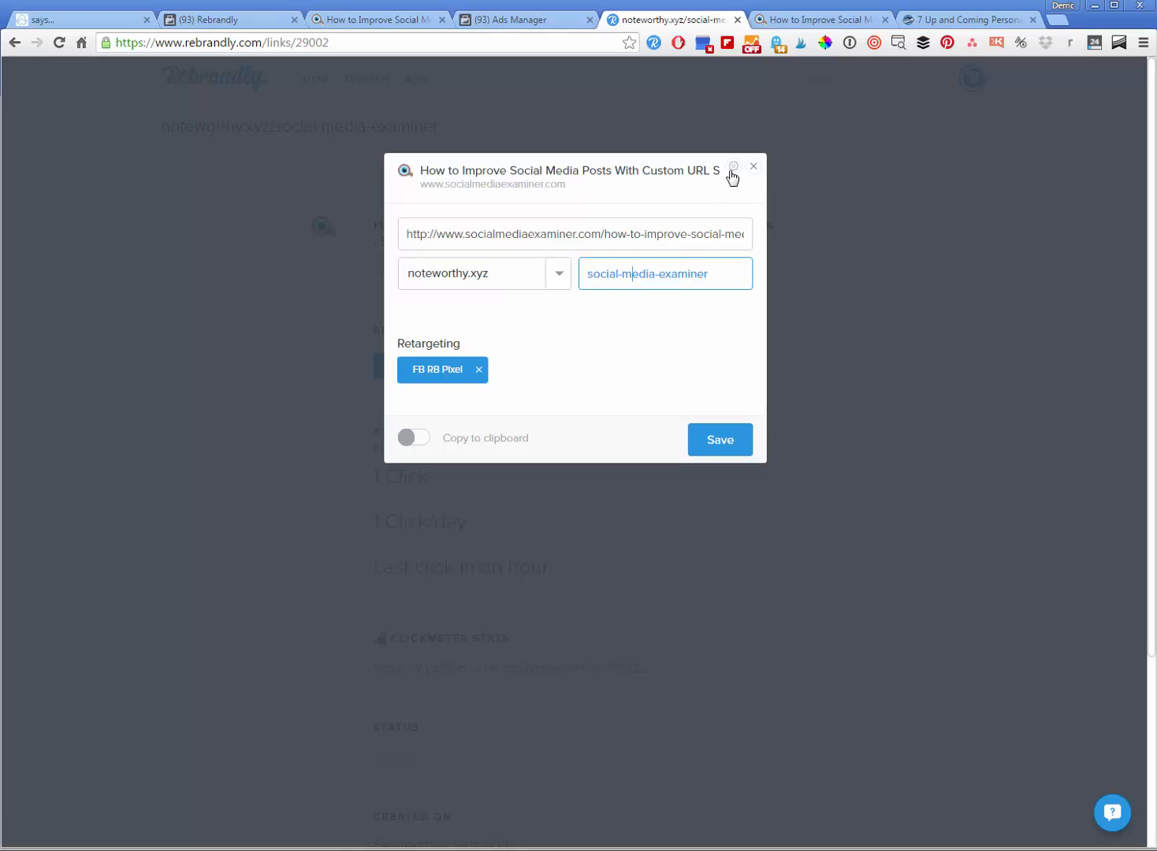
left_click(733, 168)
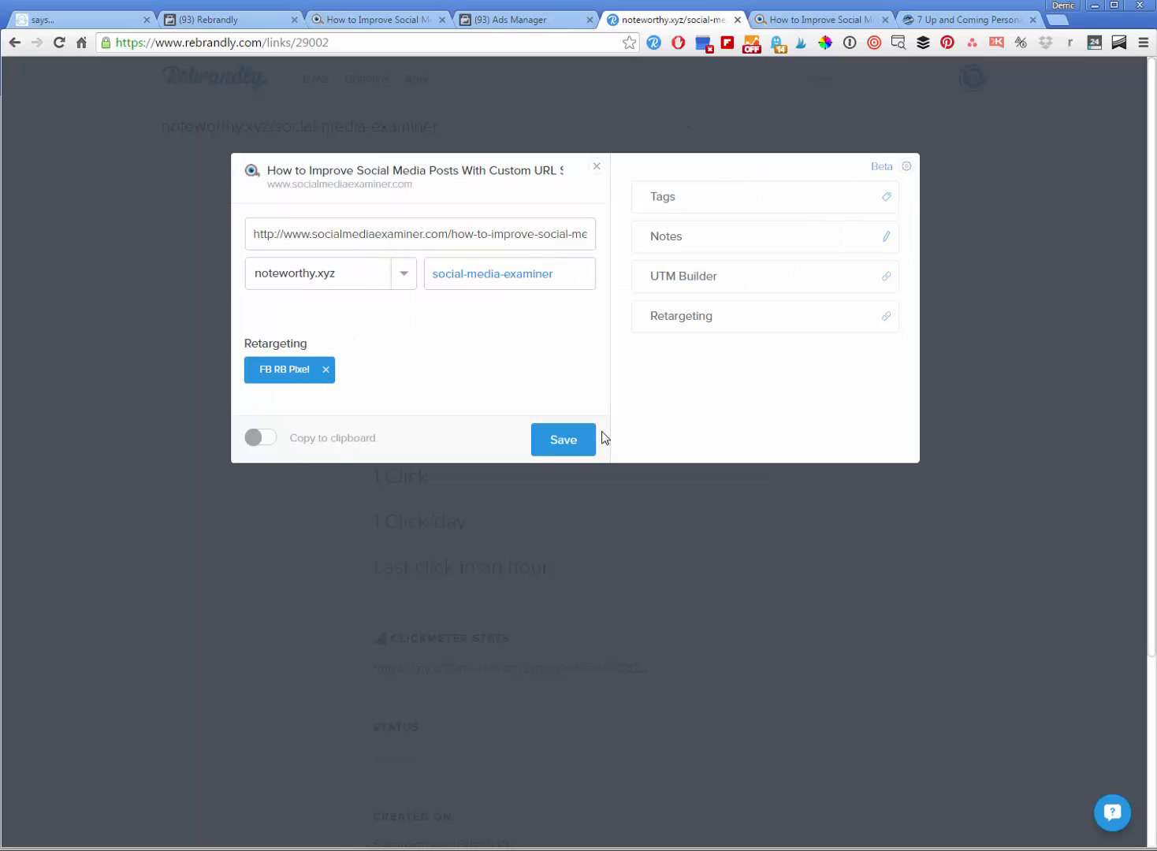
mouse_move(721, 240)
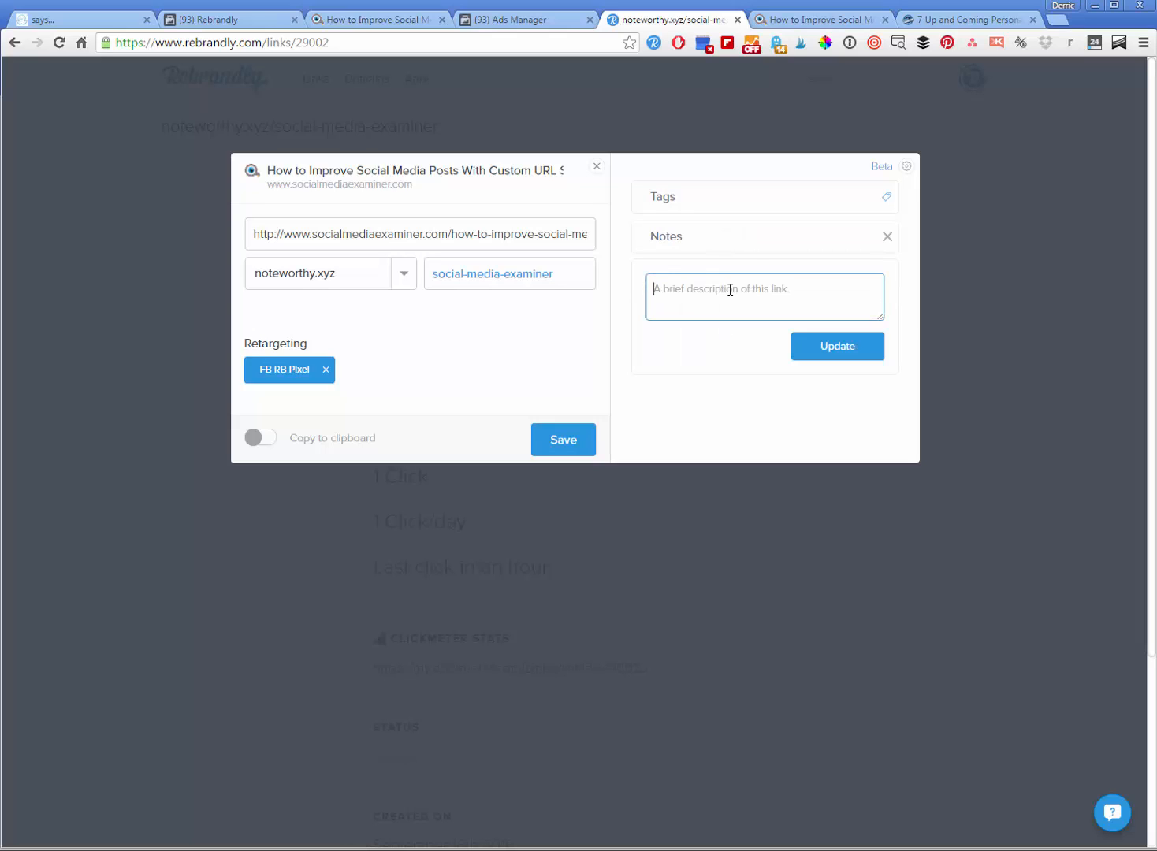
Write the note asking for heavy Facebook promotion of the guest blog post with #SocialMediaExaminer and apply it
type("This is a guest")
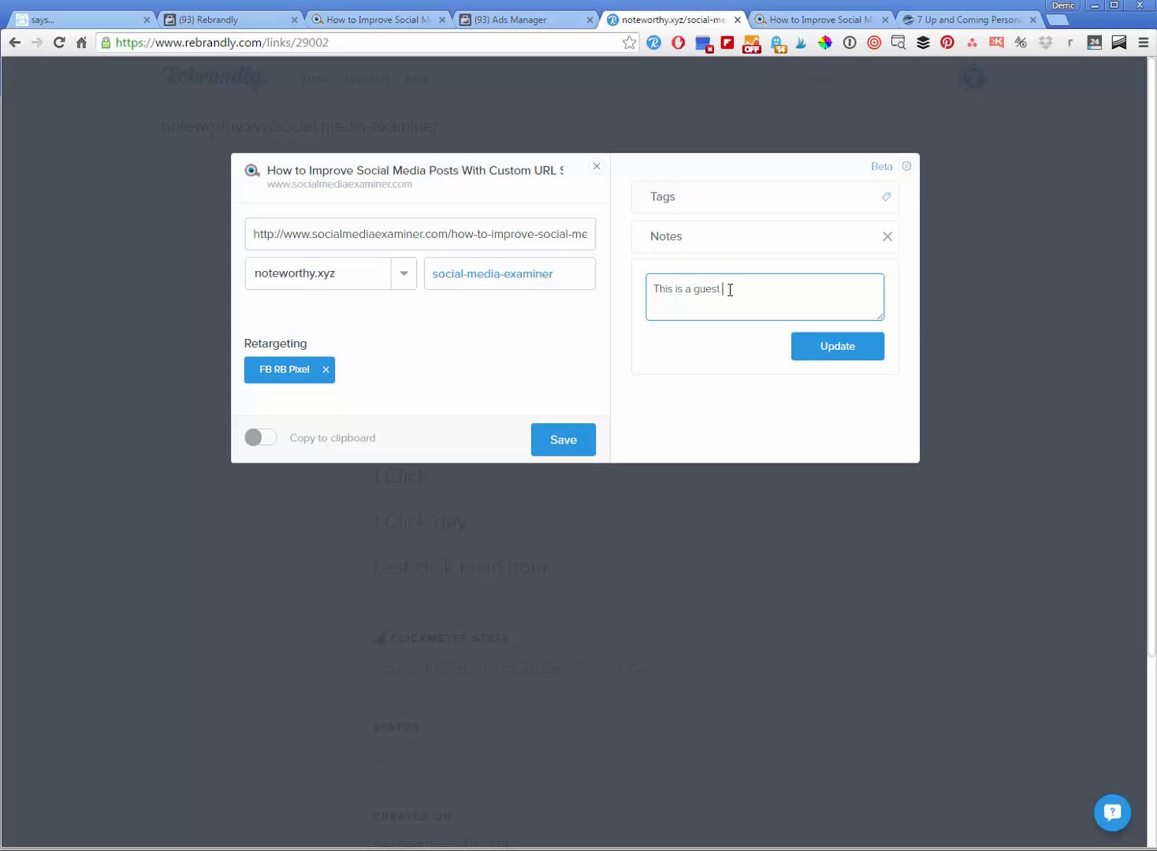
type("blog post I want you to promot")
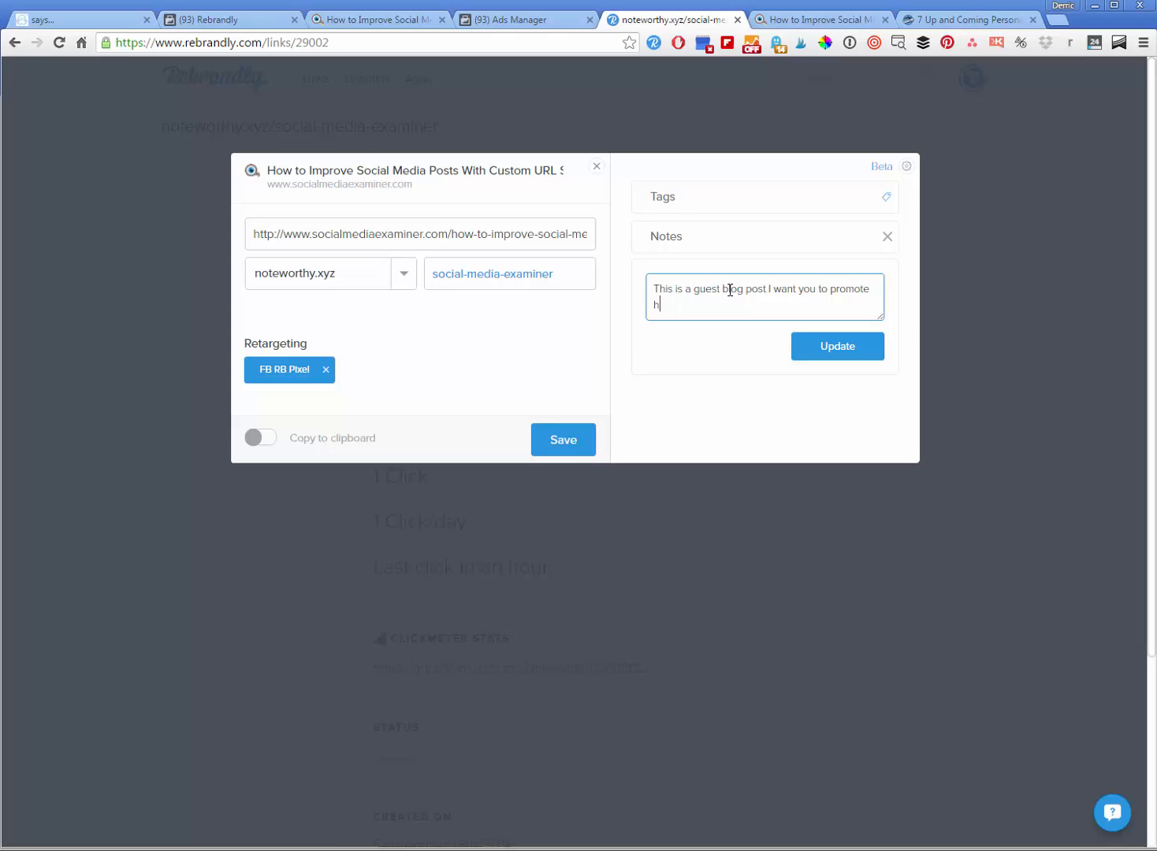
type("eavily on our")
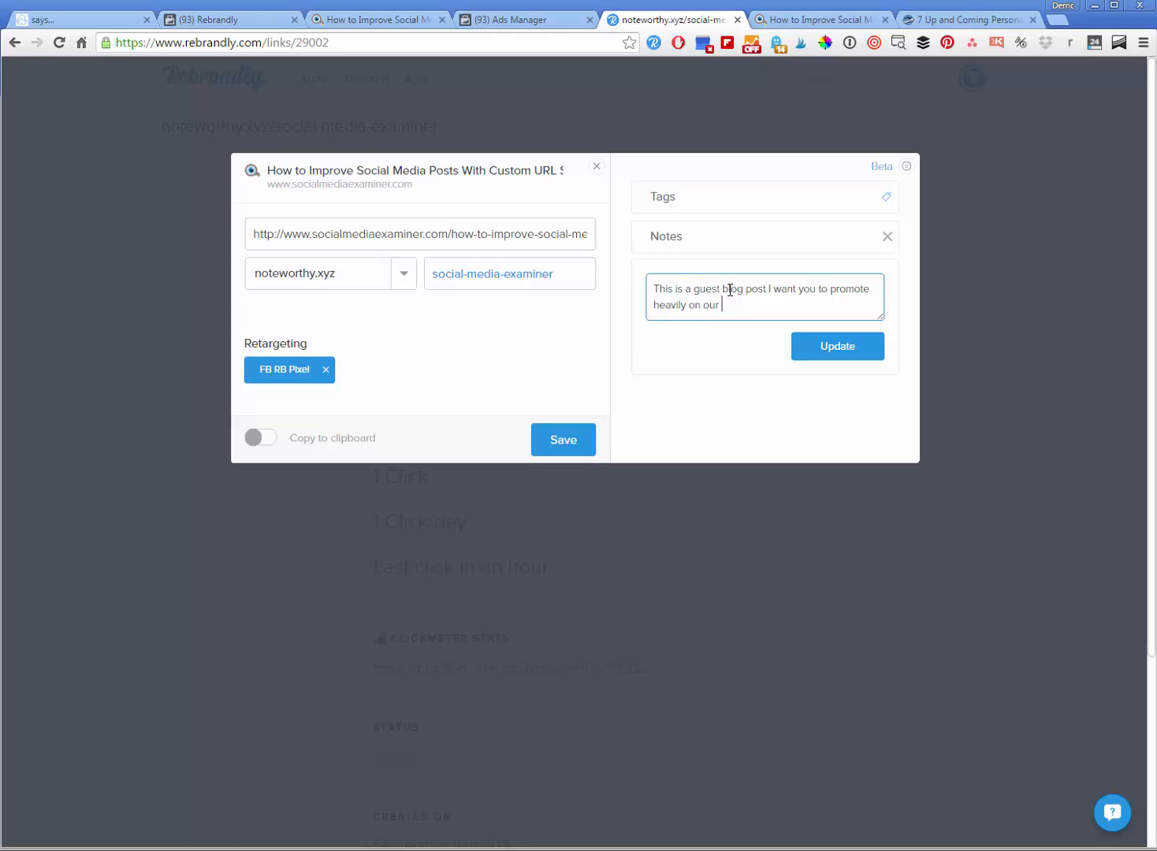
type("Facebook")
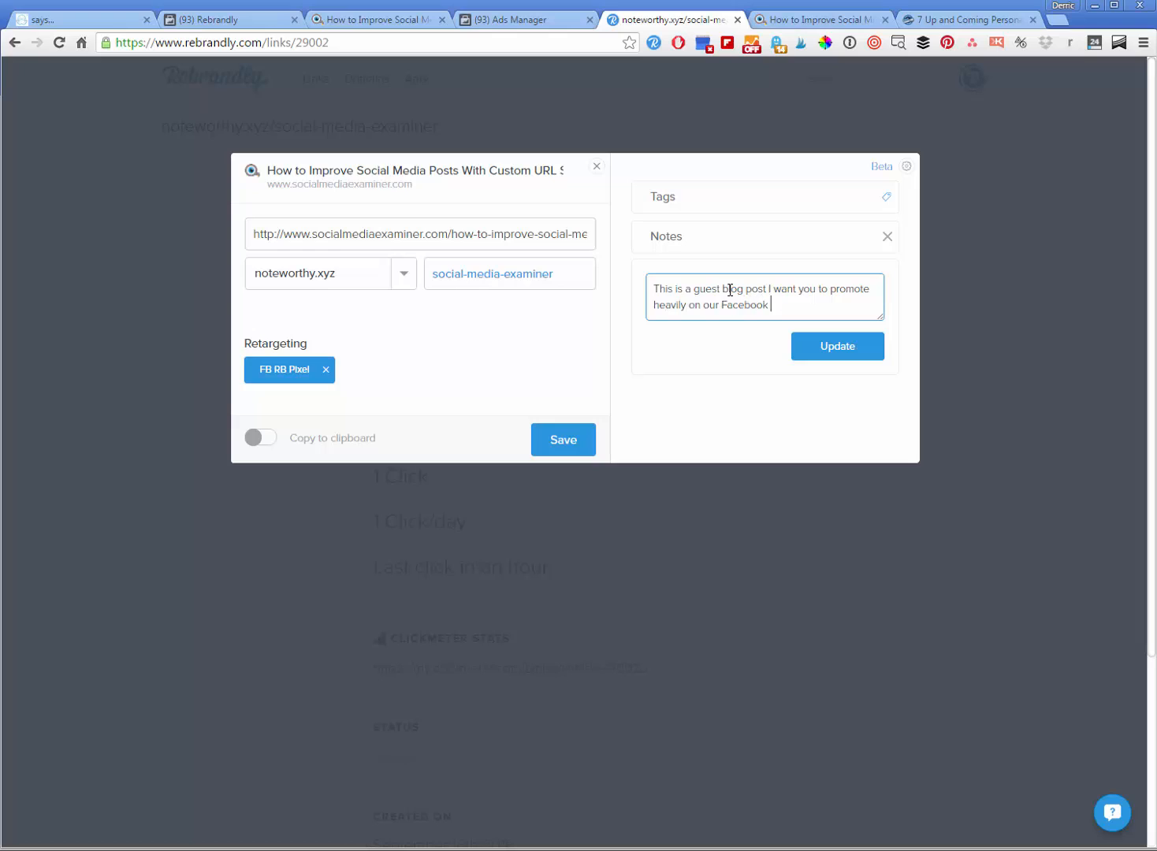
type("page. Make sure and use #")
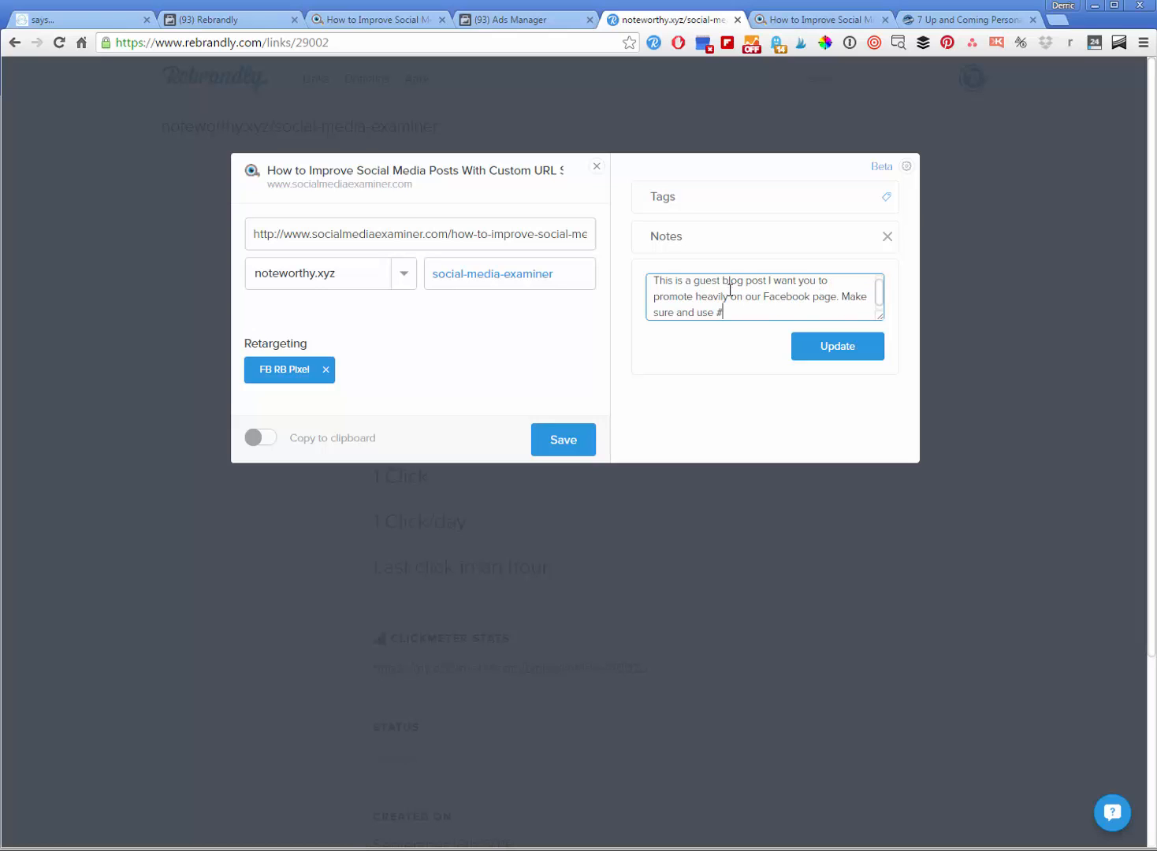
type("SocialMEd")
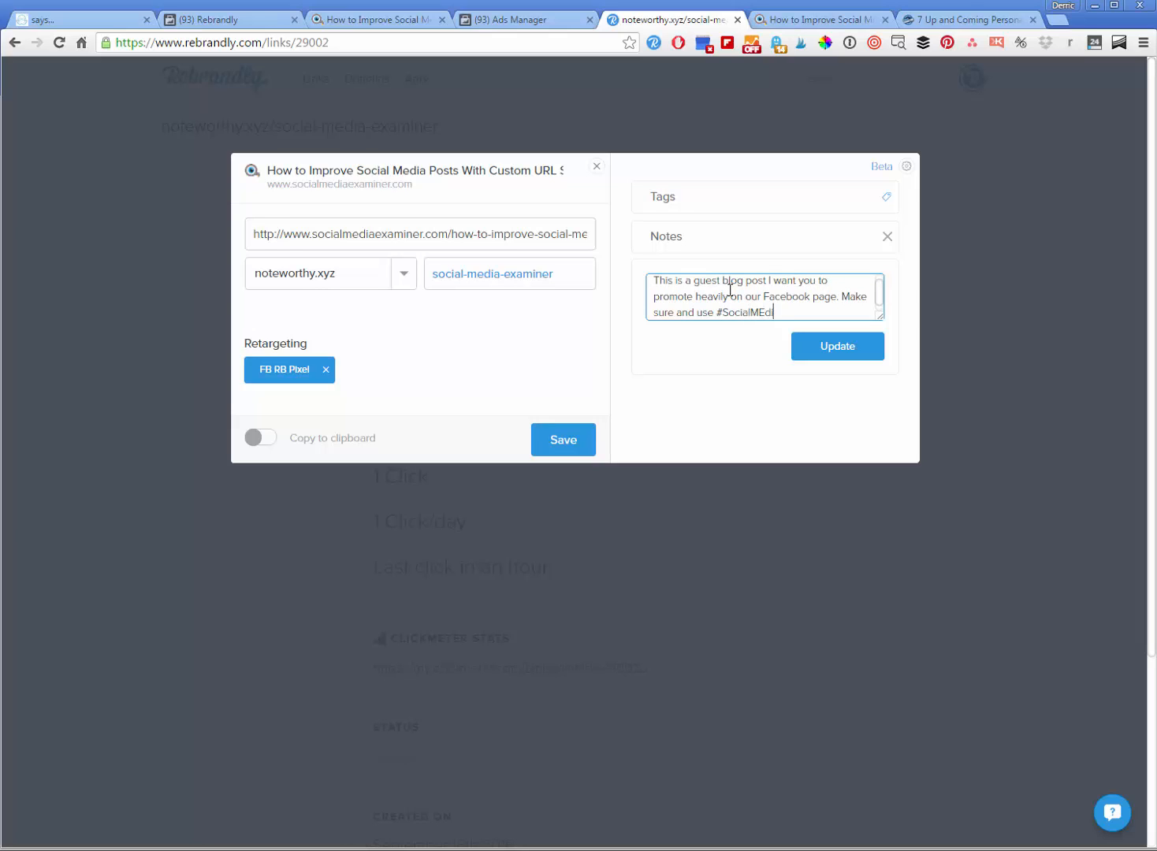
type("diaExaminer")
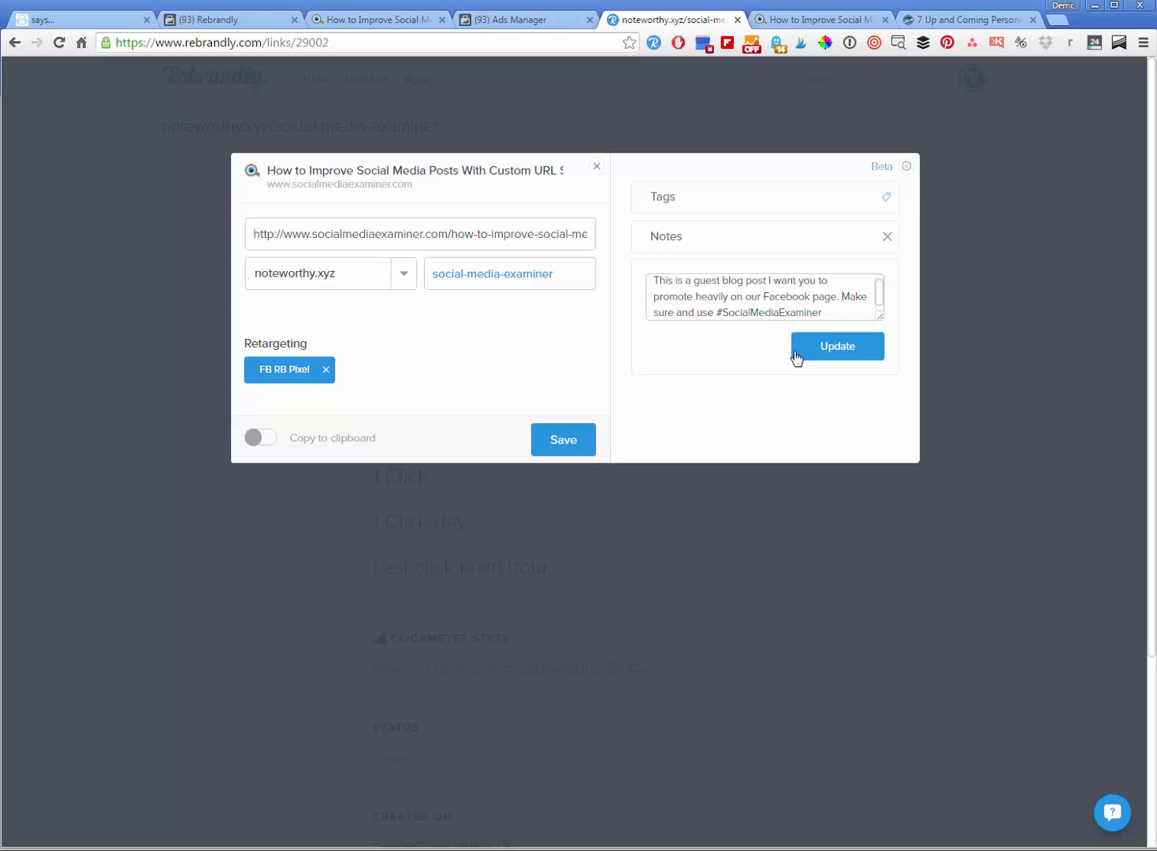
left_click(837, 347)
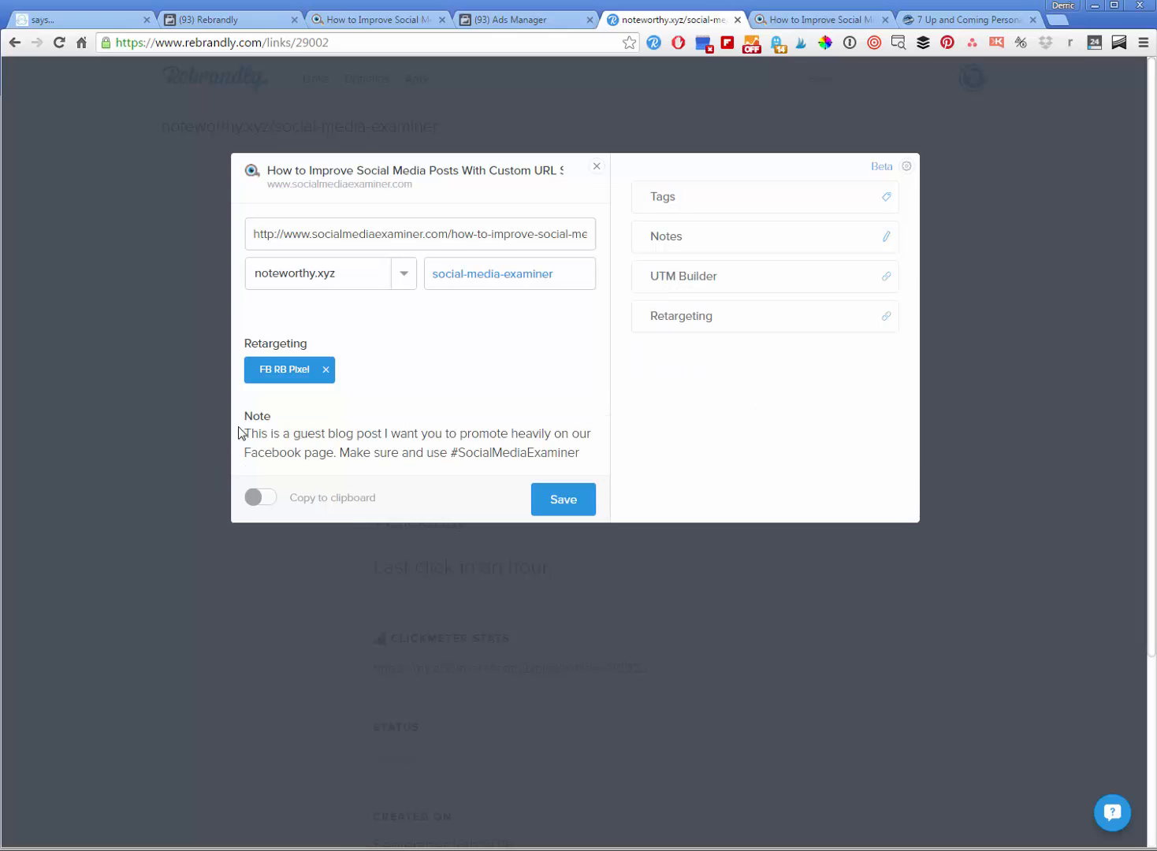
mouse_move(326, 460)
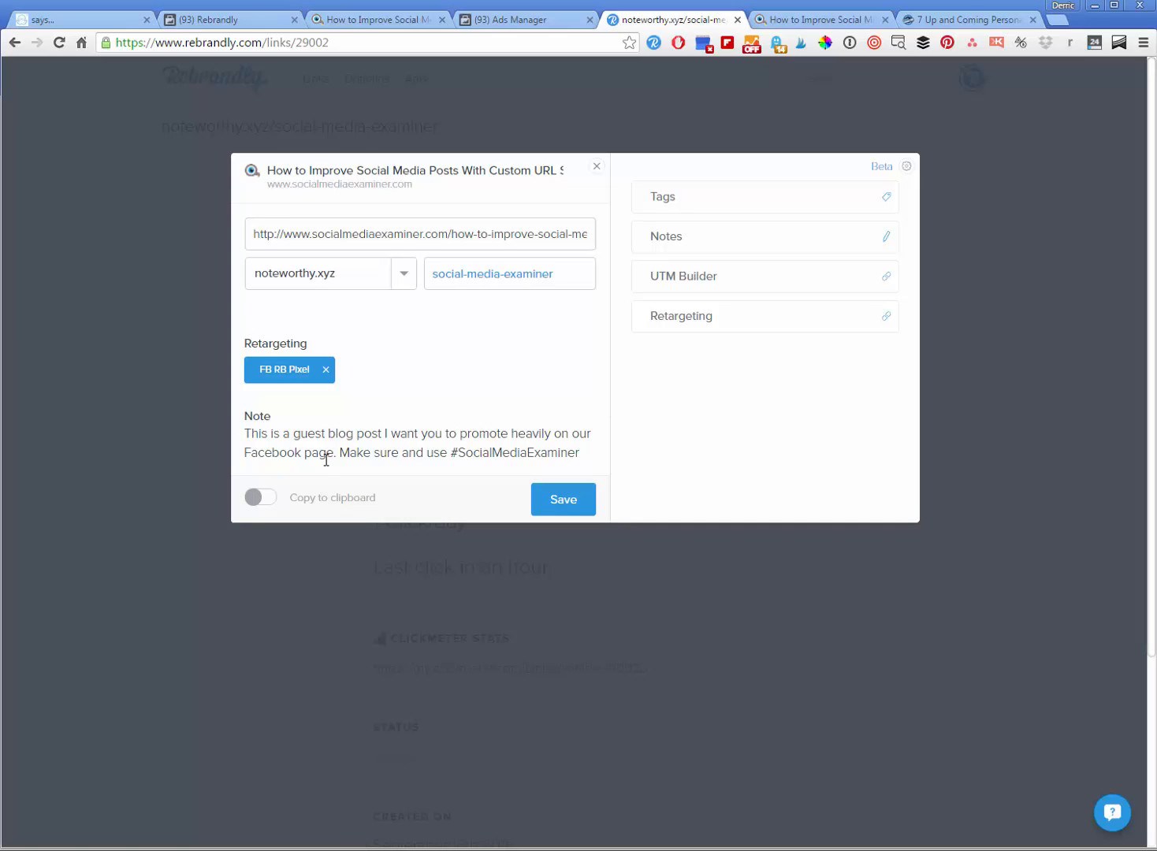
mouse_move(342, 454)
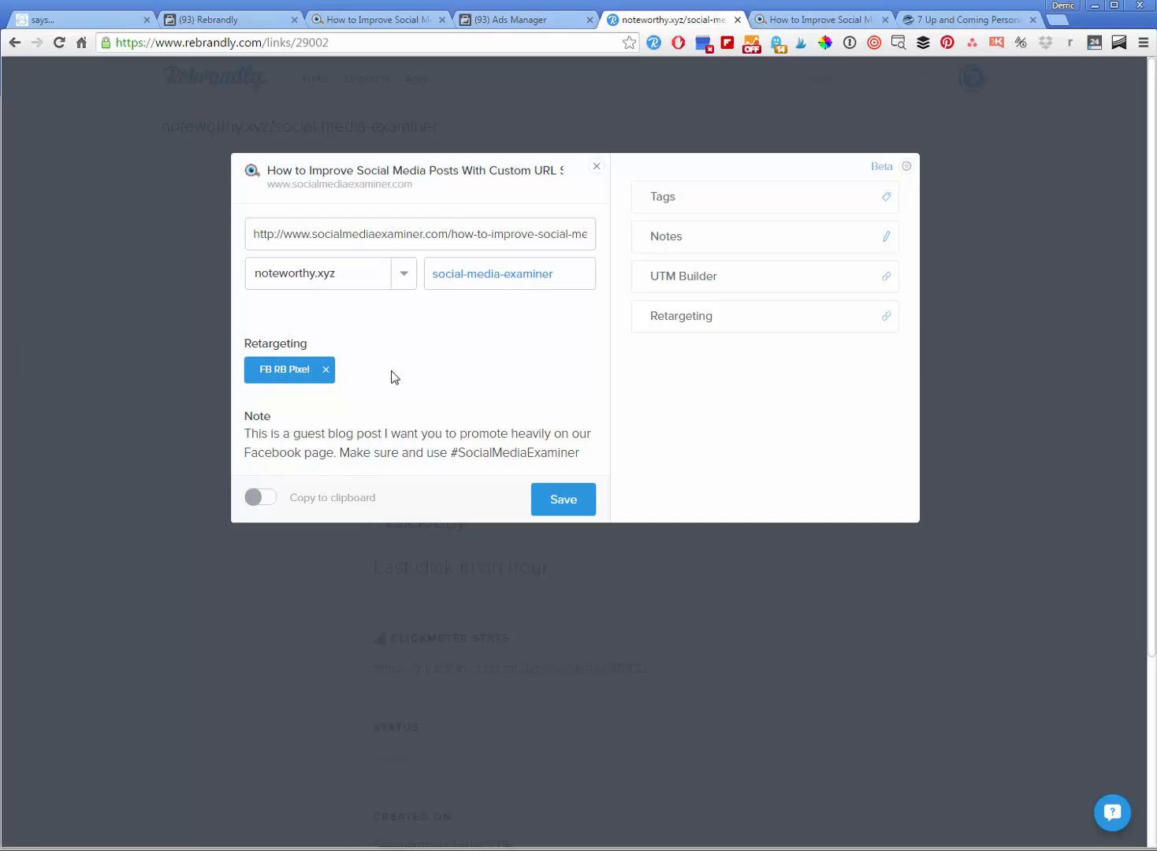
mouse_move(454, 385)
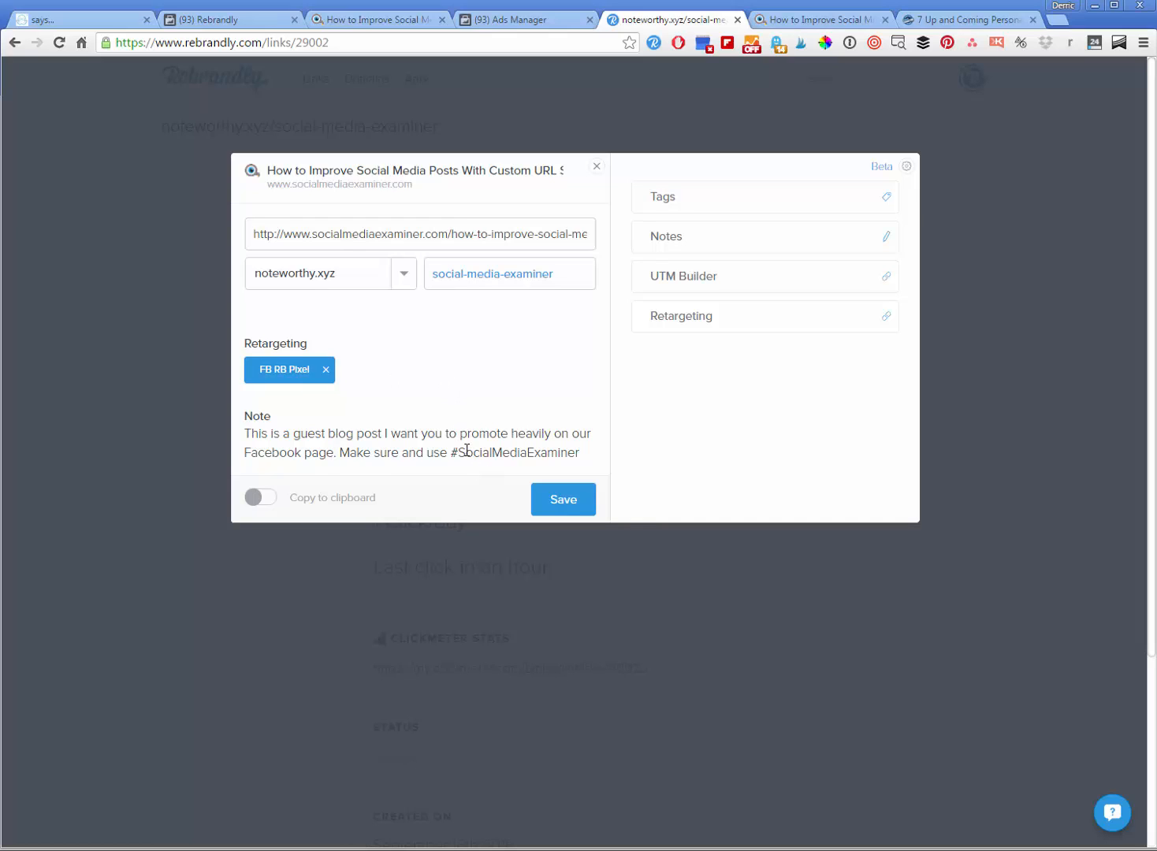
Save the edited link with its new Facebook-promotion note
left_click(563, 498)
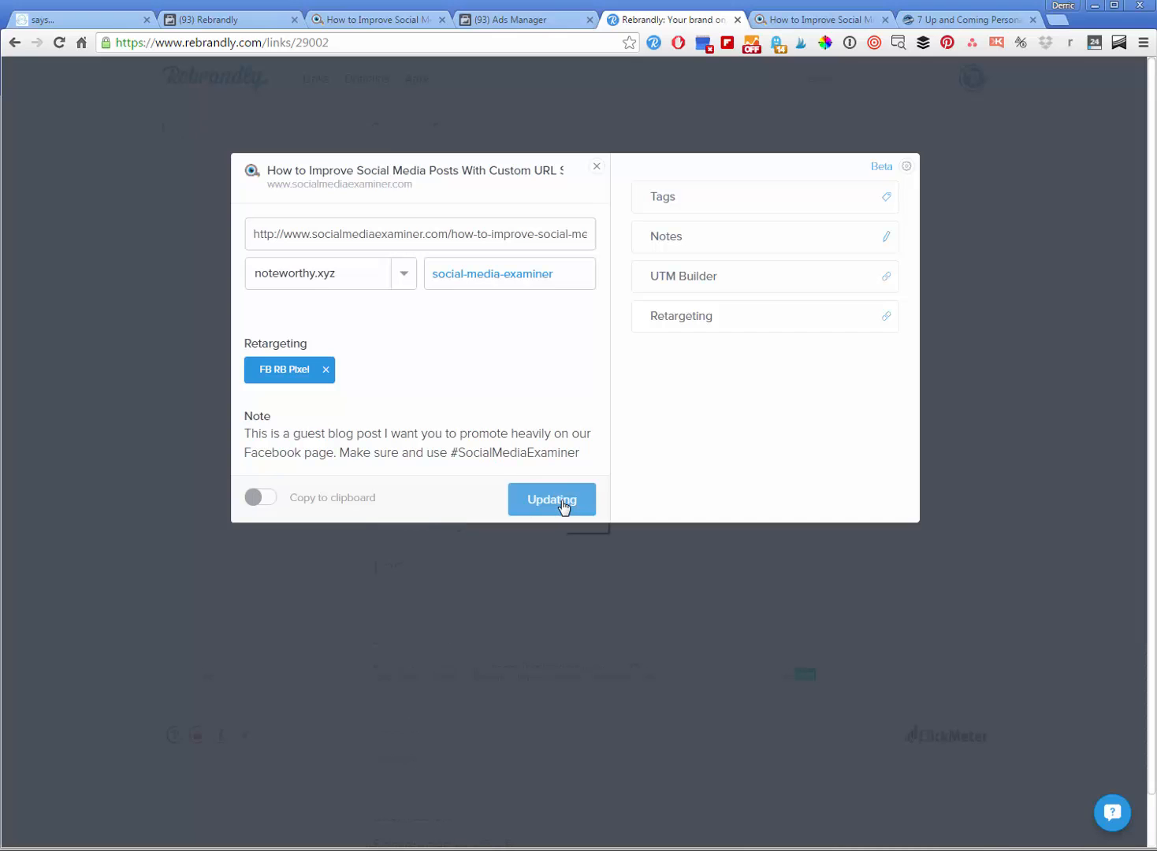
Confirm the update, showing noteworthy.xyz/social-media-examiner ready to share or copy
left_click(552, 498)
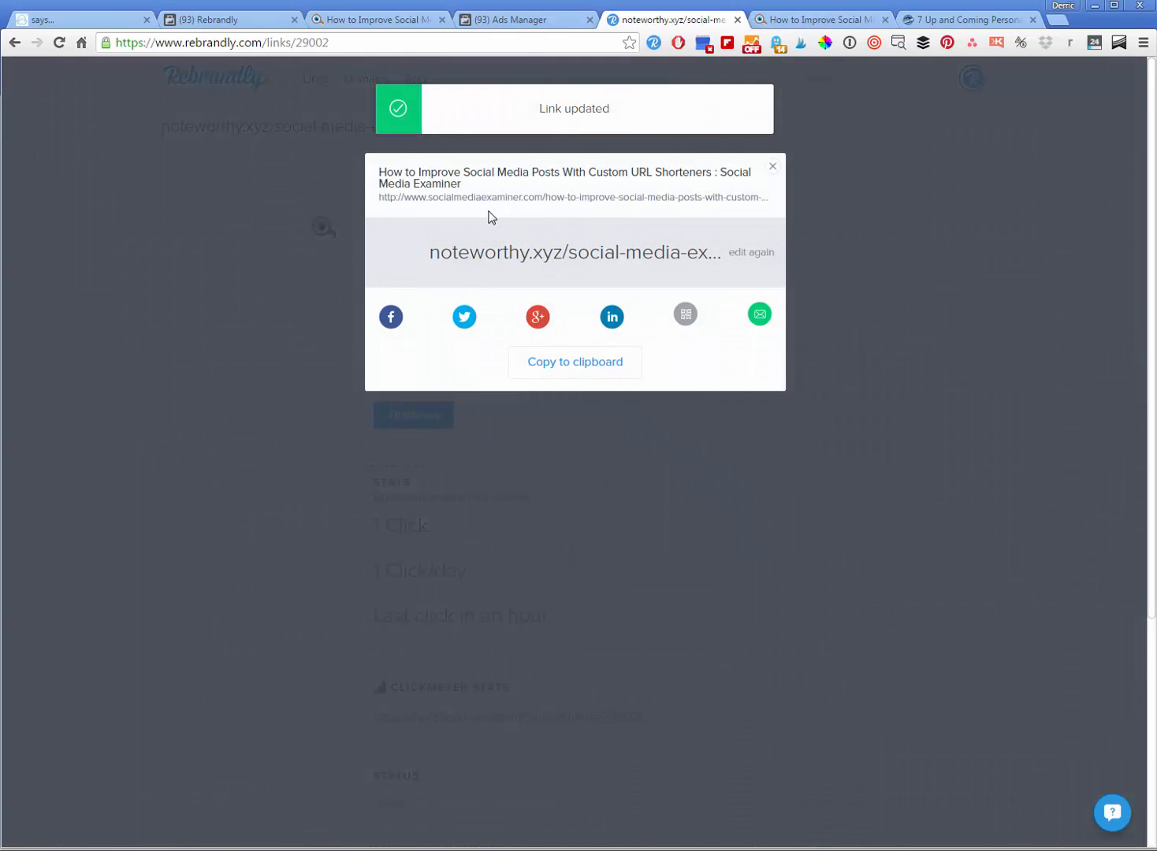
mouse_move(854, 268)
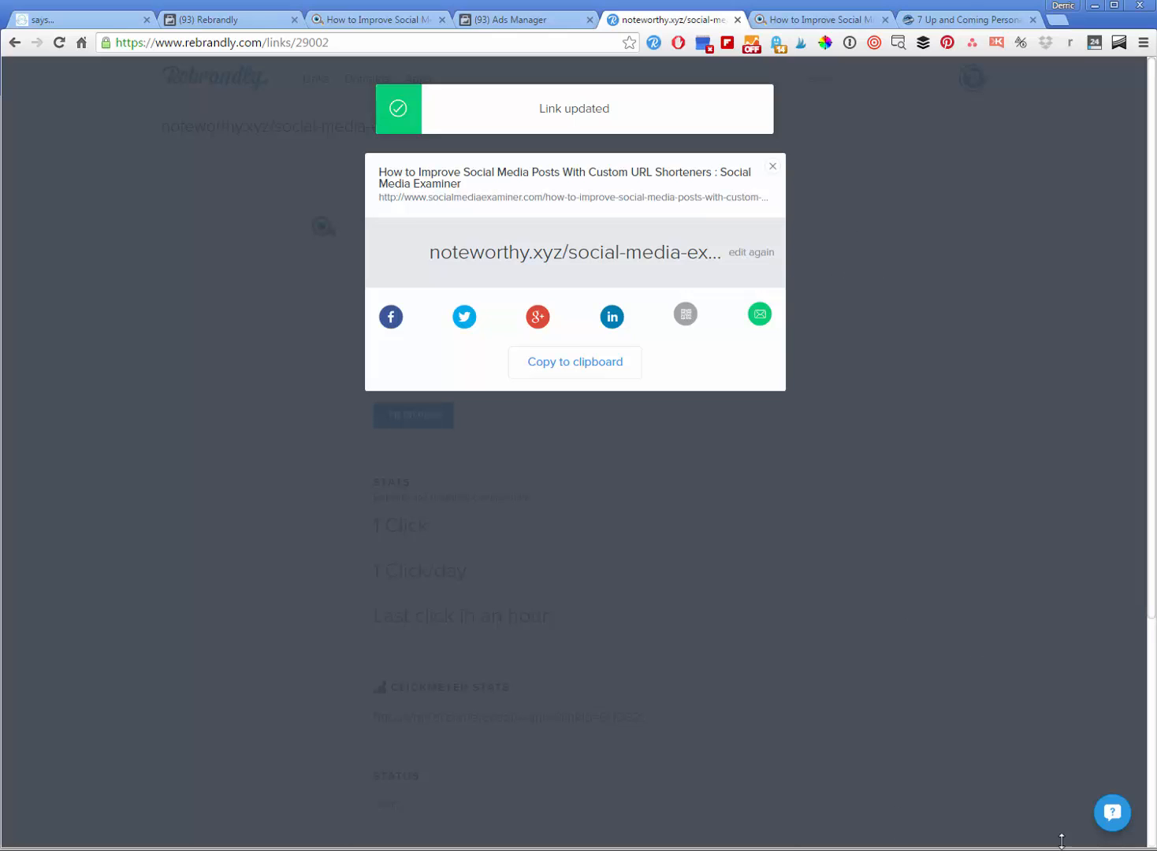
mouse_move(895, 248)
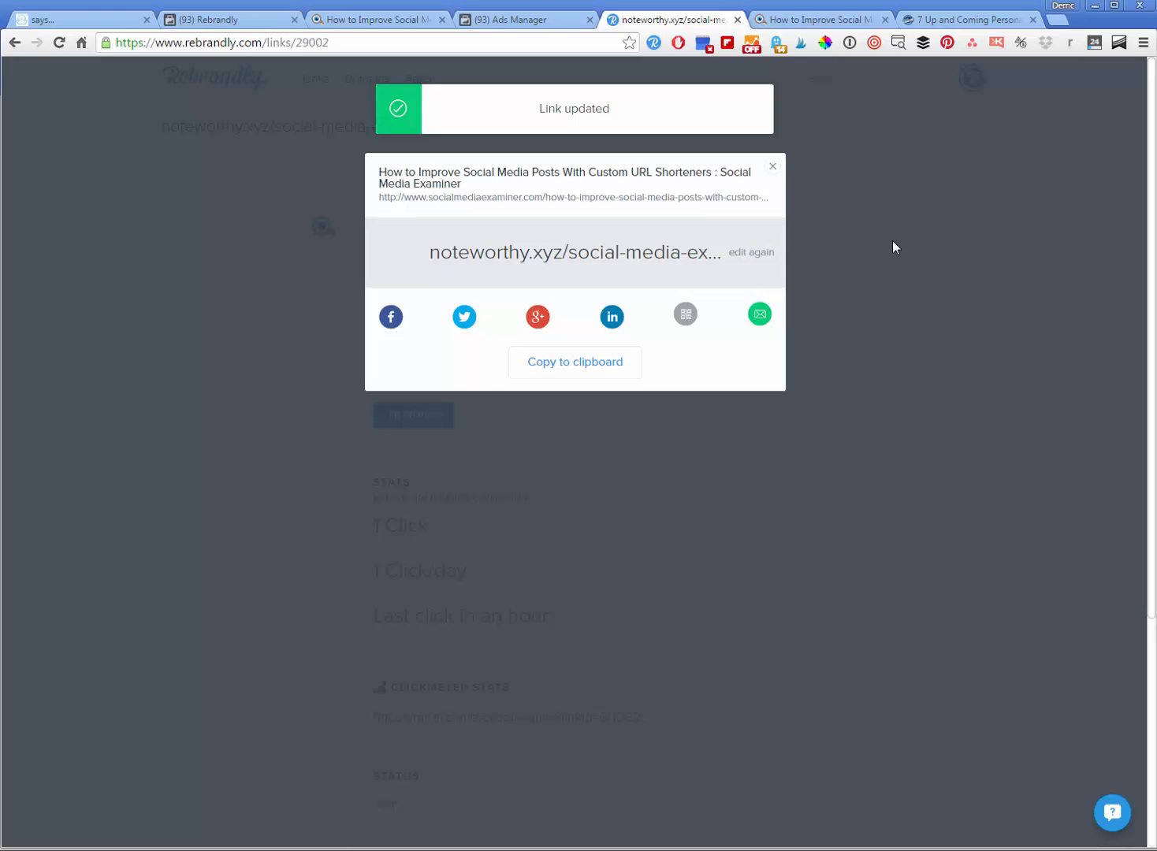
mouse_move(945, 542)
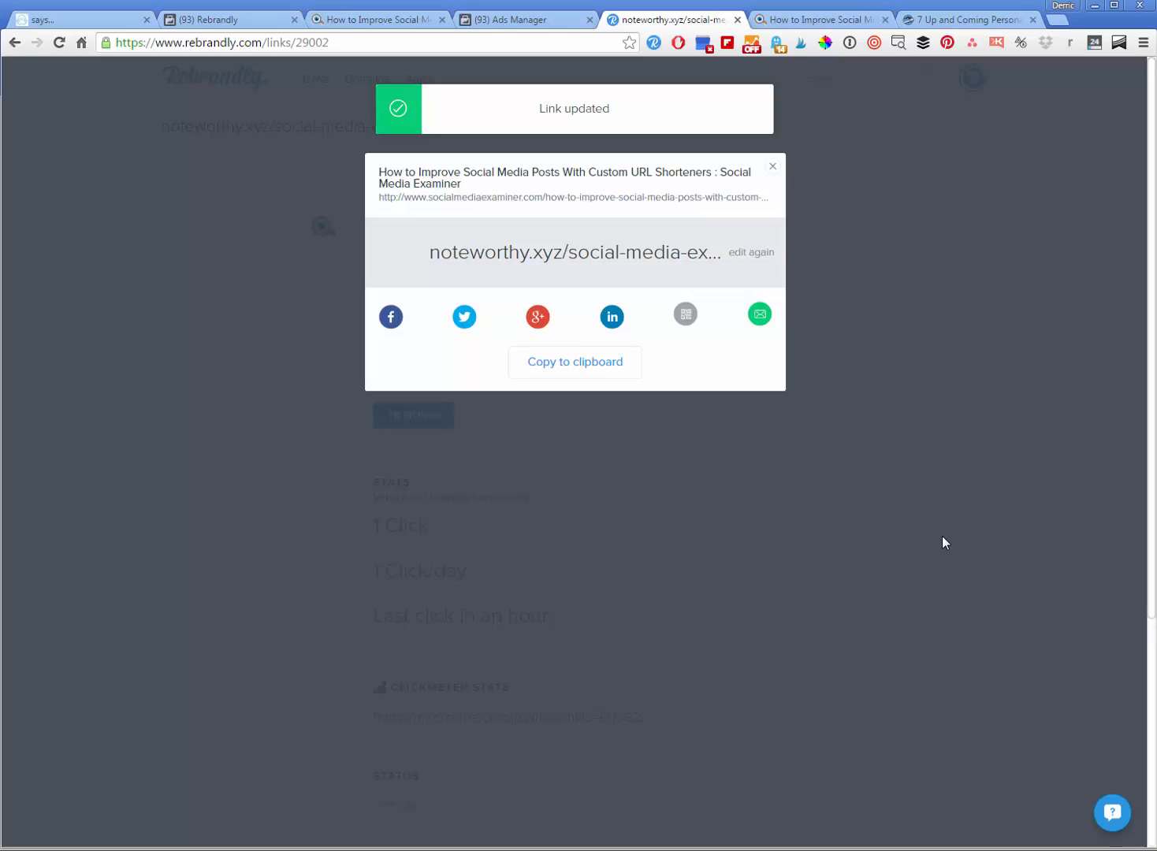